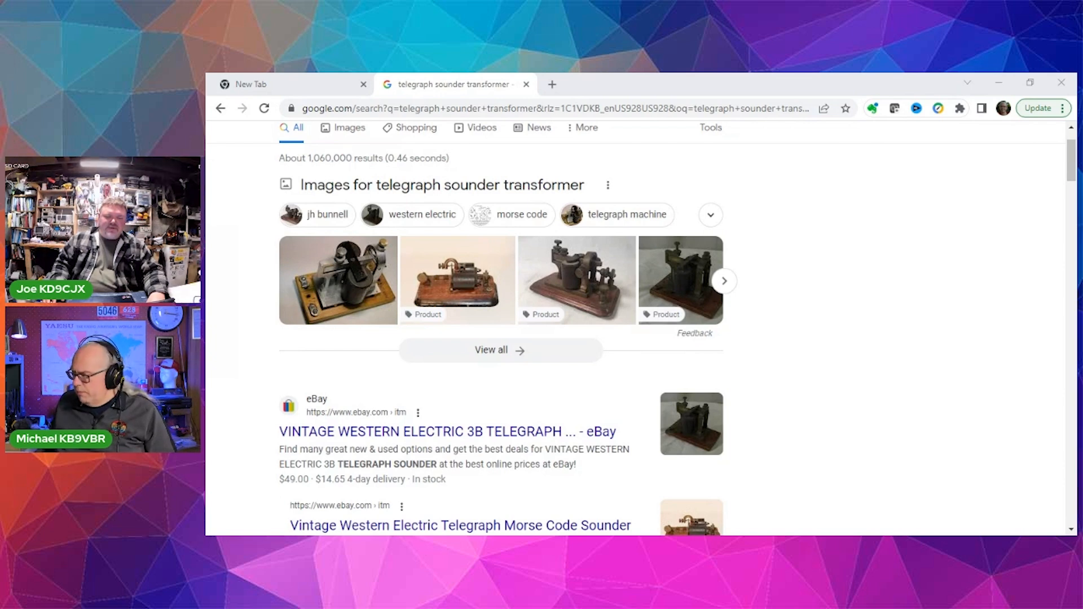
Step: Preview the first telegraph sounder image result and follow it to the Wikipedia page
click(337, 281)
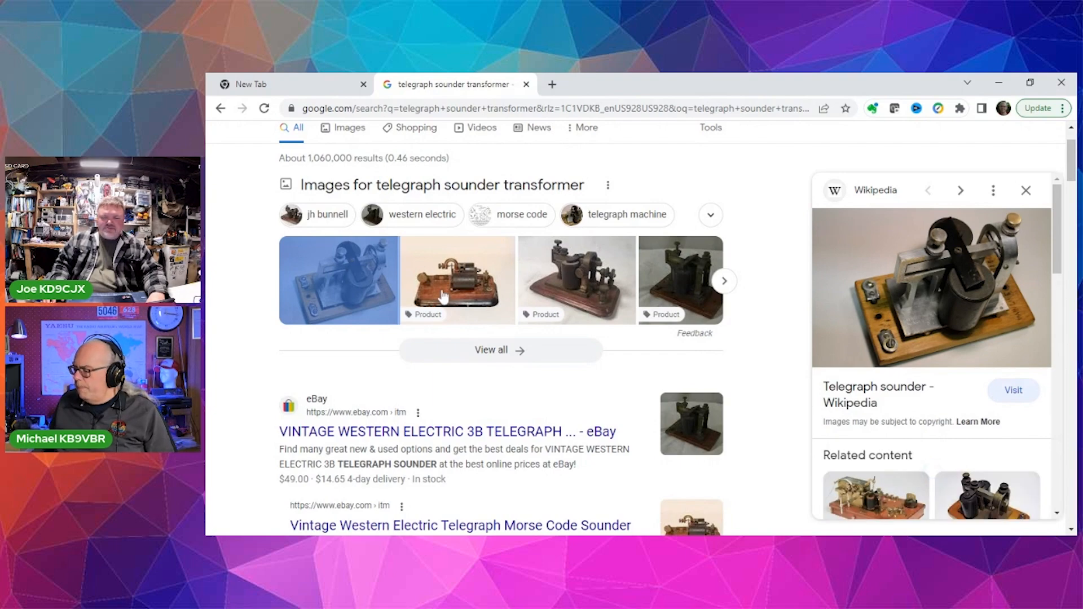
mouse_move(865, 275)
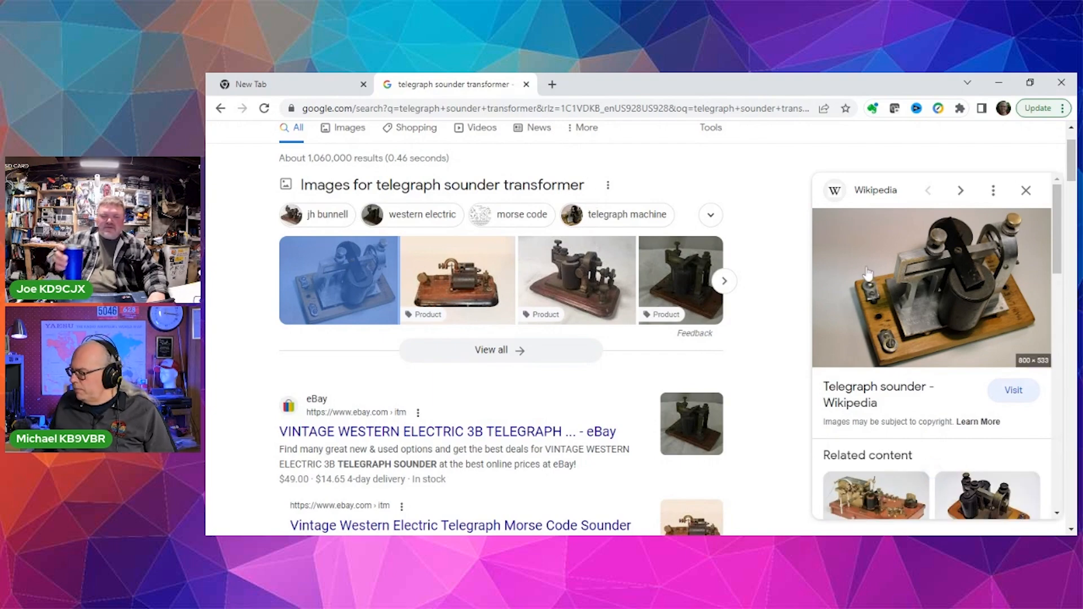
click(1012, 391)
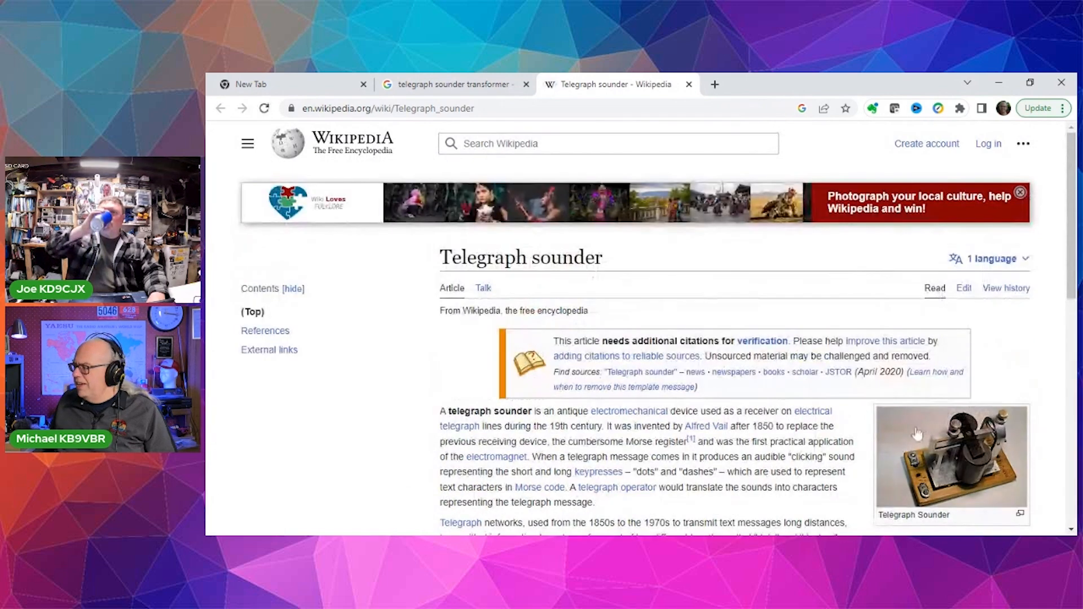
Step: Enlarge the article's Telegraph Sounder photo in Wikipedia's media viewer
click(950, 459)
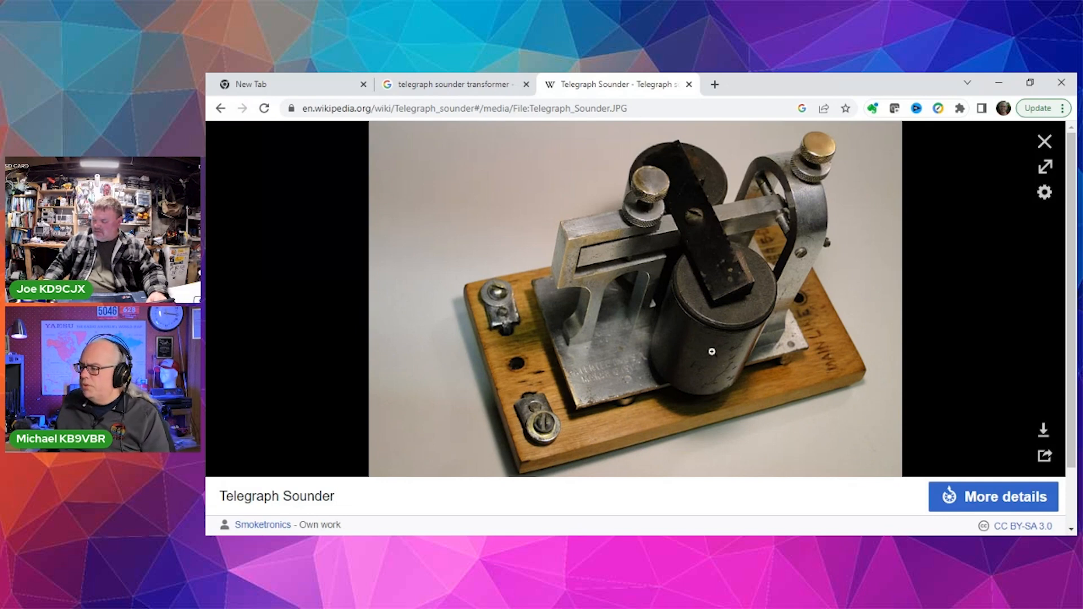
mouse_move(466, 351)
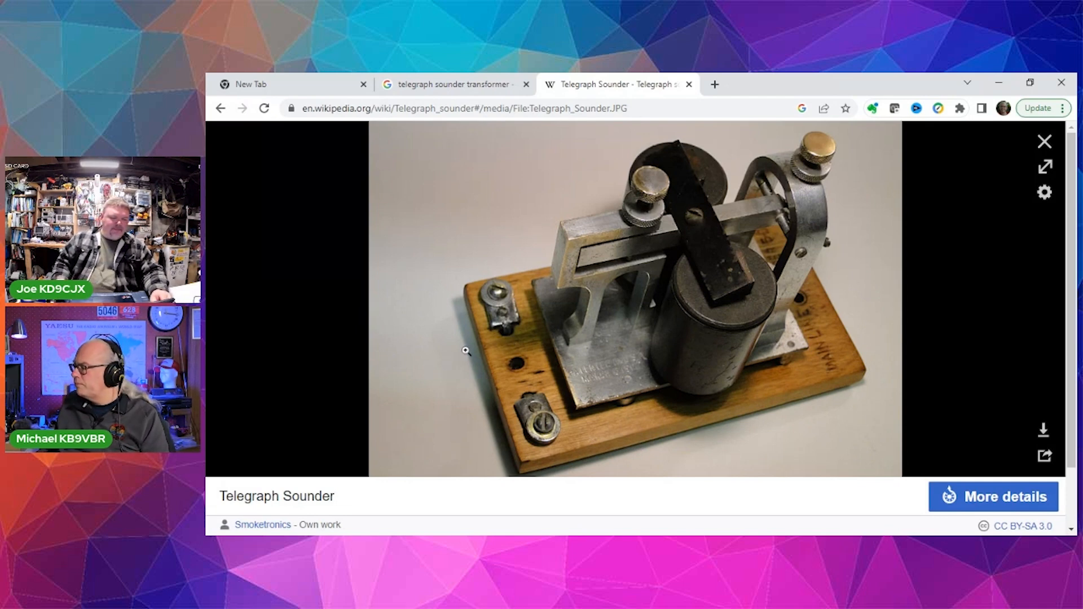
mouse_move(709, 235)
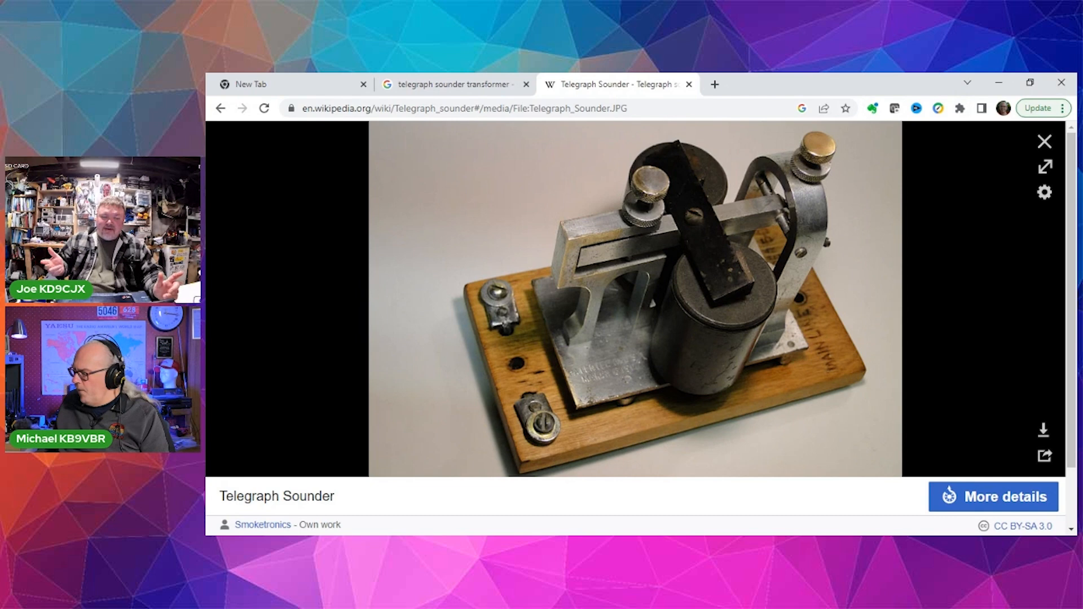
mouse_move(998, 82)
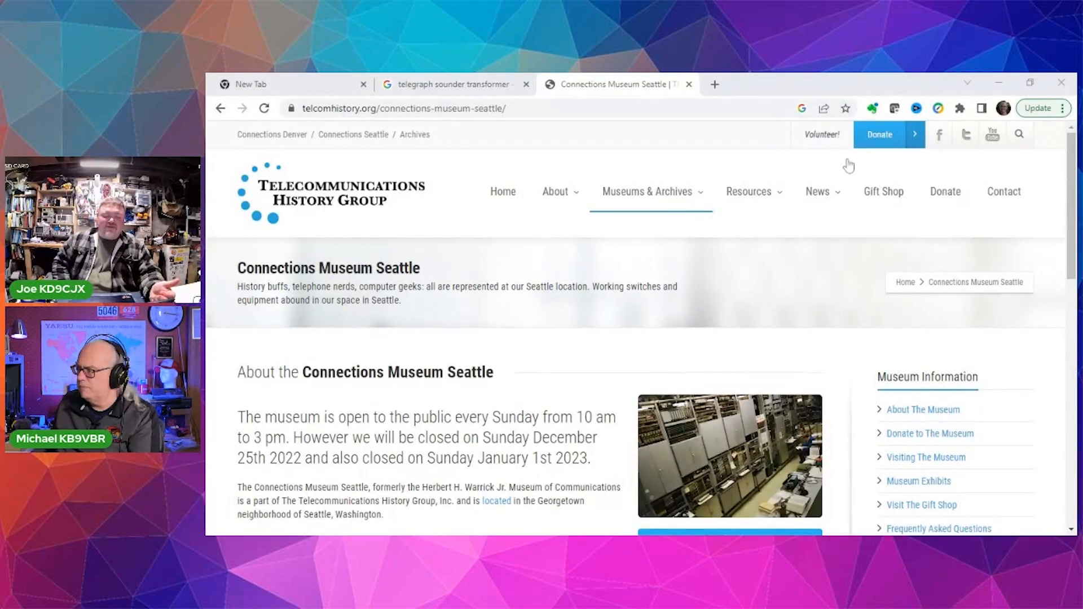
Step: Reach the Connections Museum Seattle exhibit tiles and choose Mechanical Switching
scroll(down, 3)
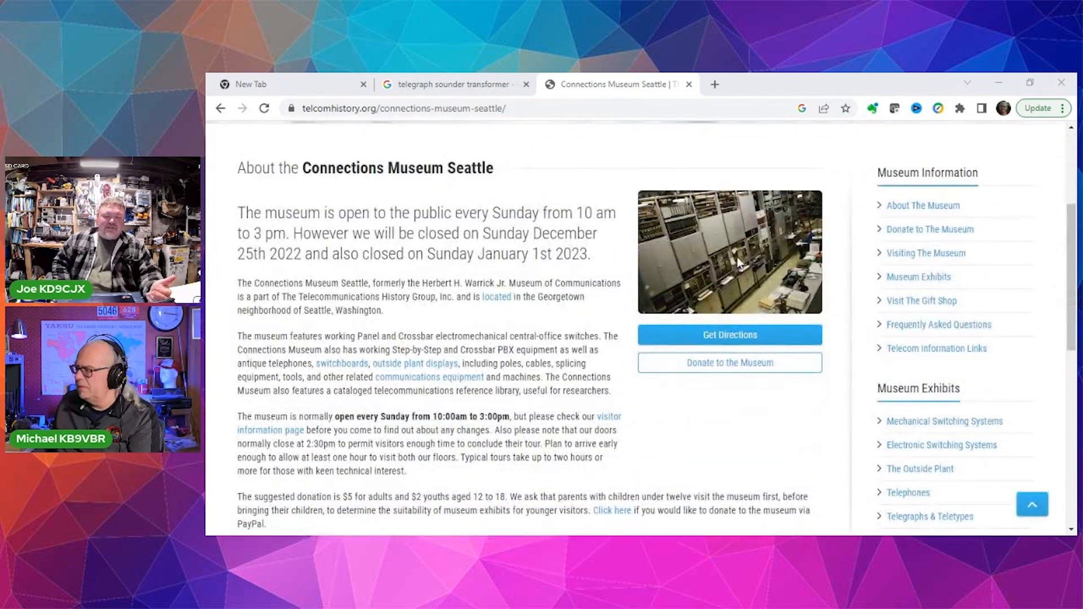
scroll(down, 3)
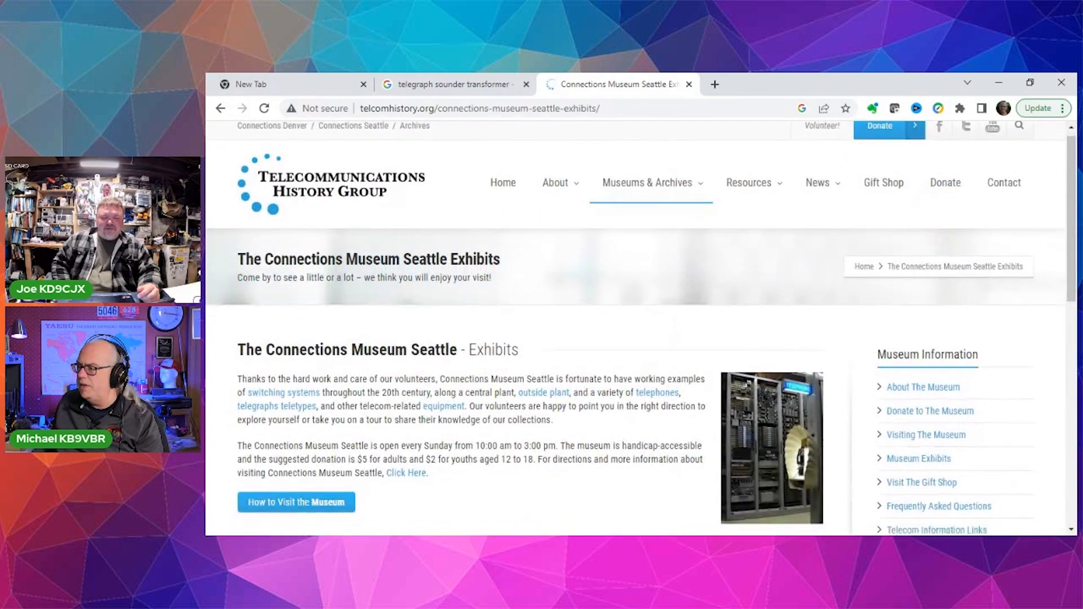
scroll(down, 3)
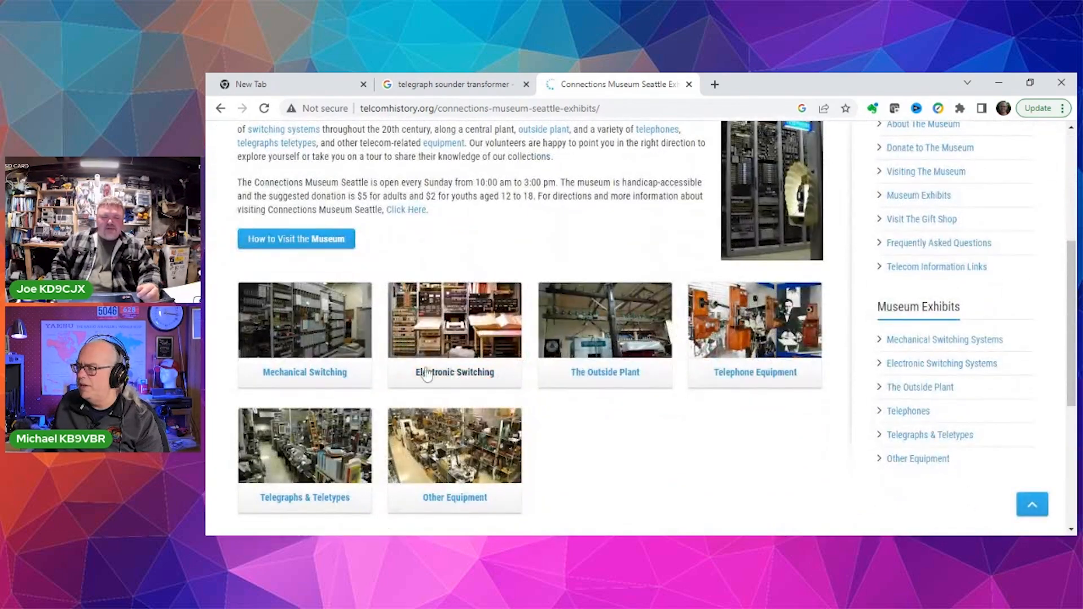
mouse_move(309, 370)
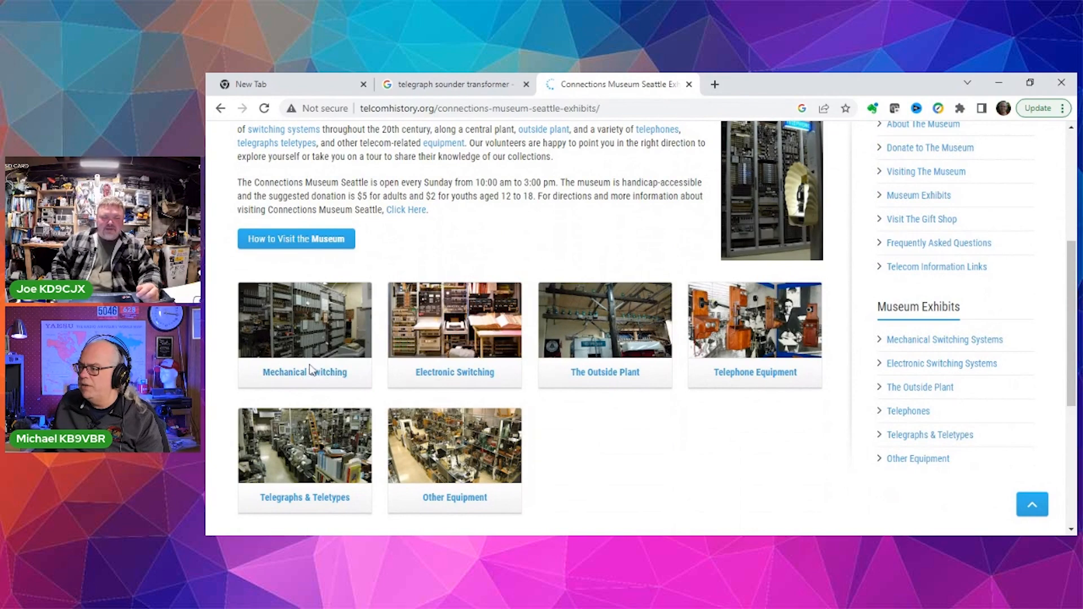
click(304, 319)
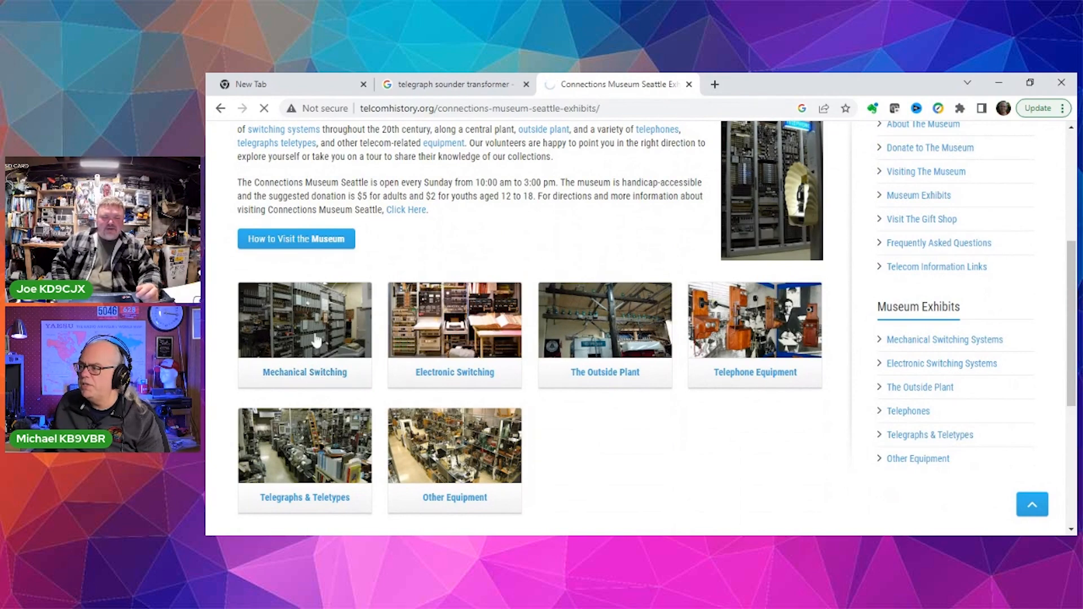
Step: On the Mechanical Switching page, enlarge the #5 Crossbar photo in the lightbox
click(303, 339)
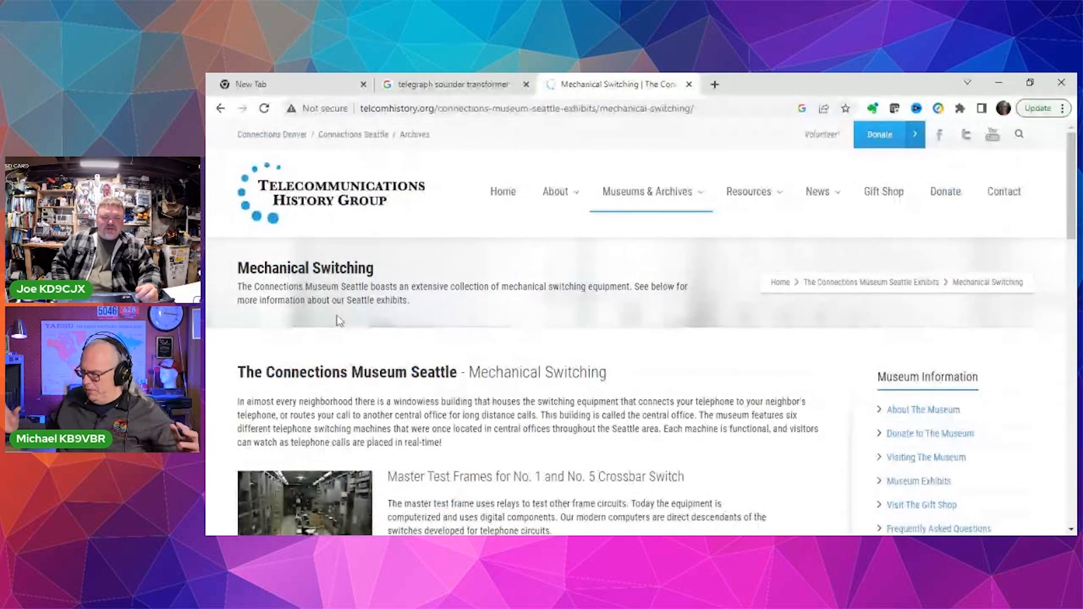
scroll(down, 3)
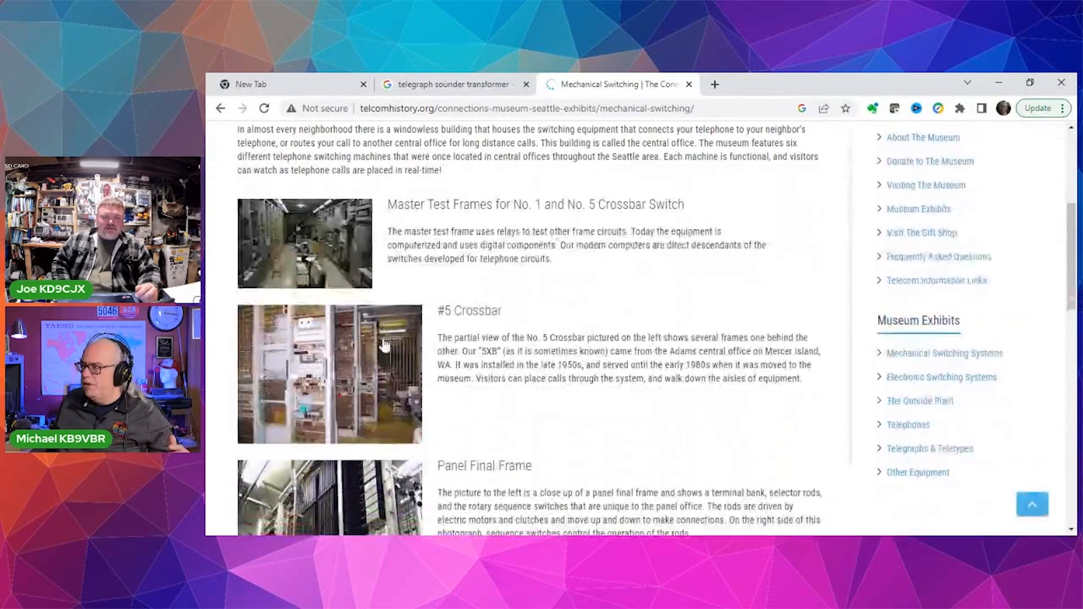
scroll(down, 3)
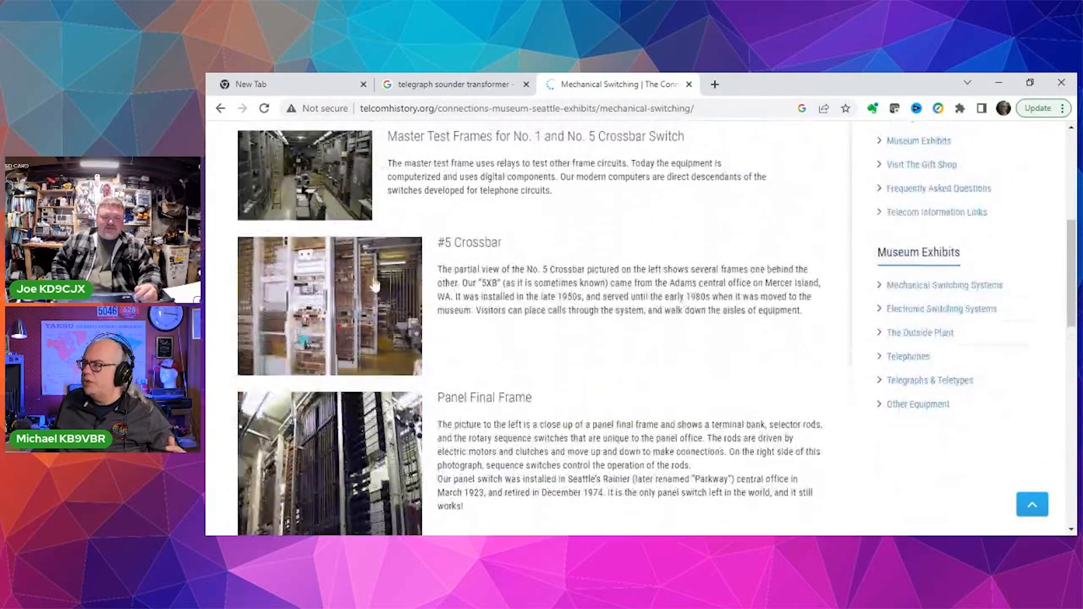
click(329, 306)
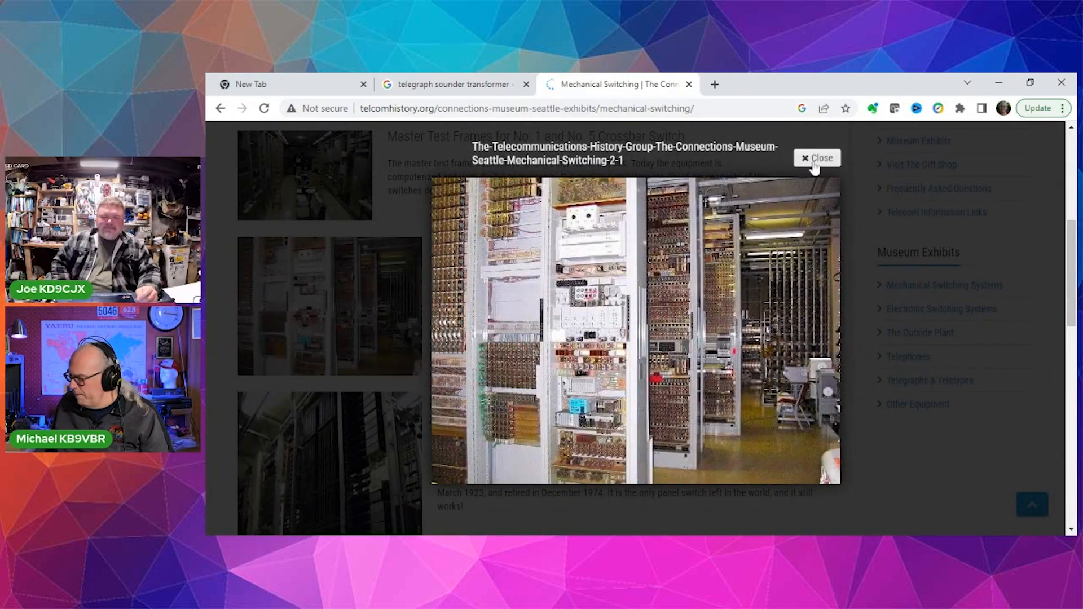
Step: Close the #5 Crossbar lightbox and read the remaining exhibits down to the footer and back
click(818, 158)
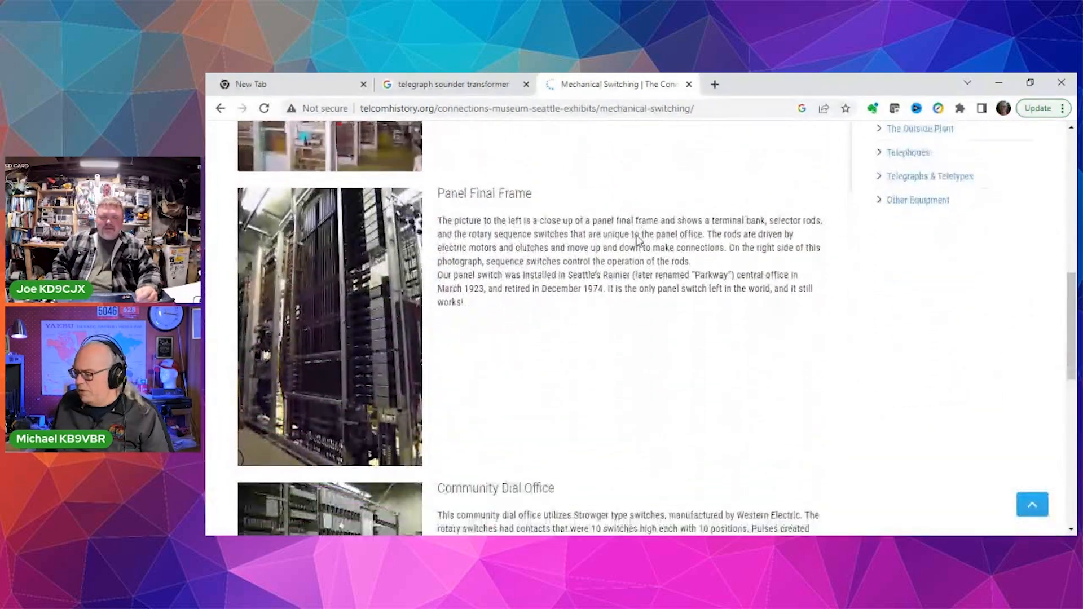
scroll(down, 3)
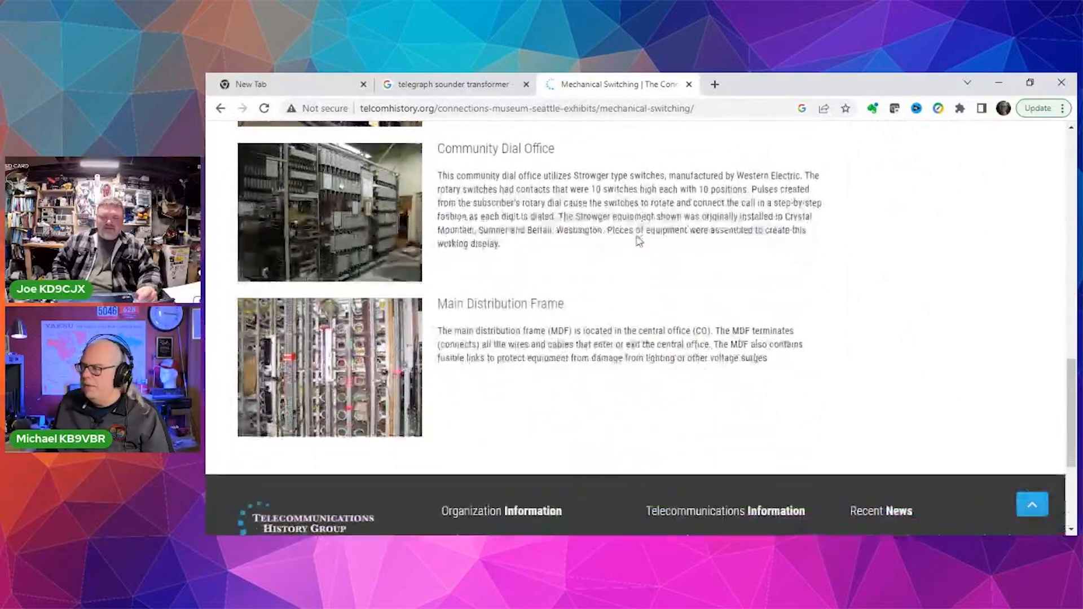
scroll(down, 3)
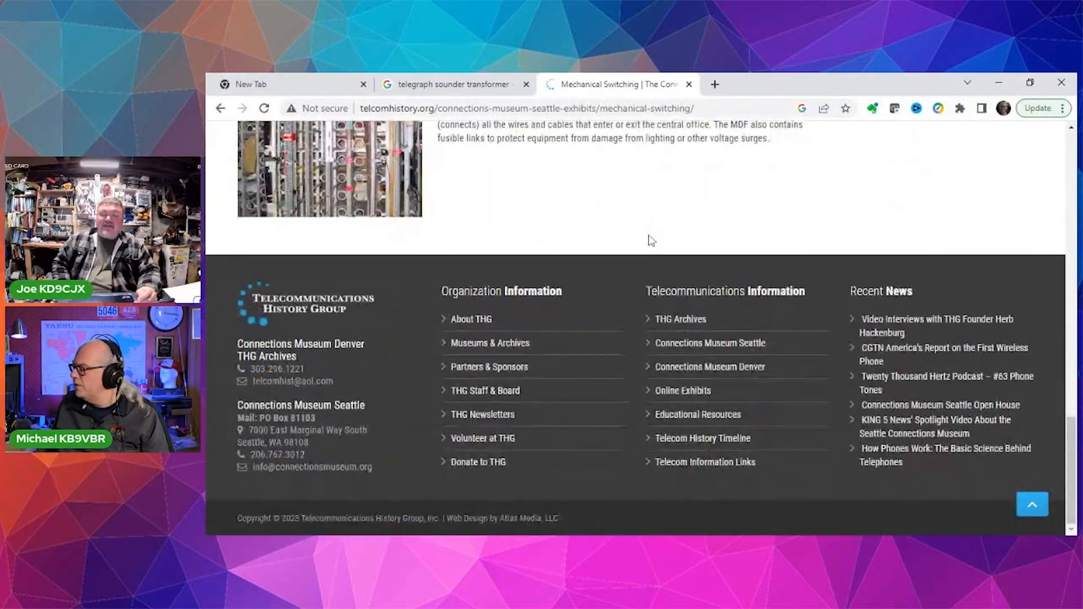
scroll(up, 3)
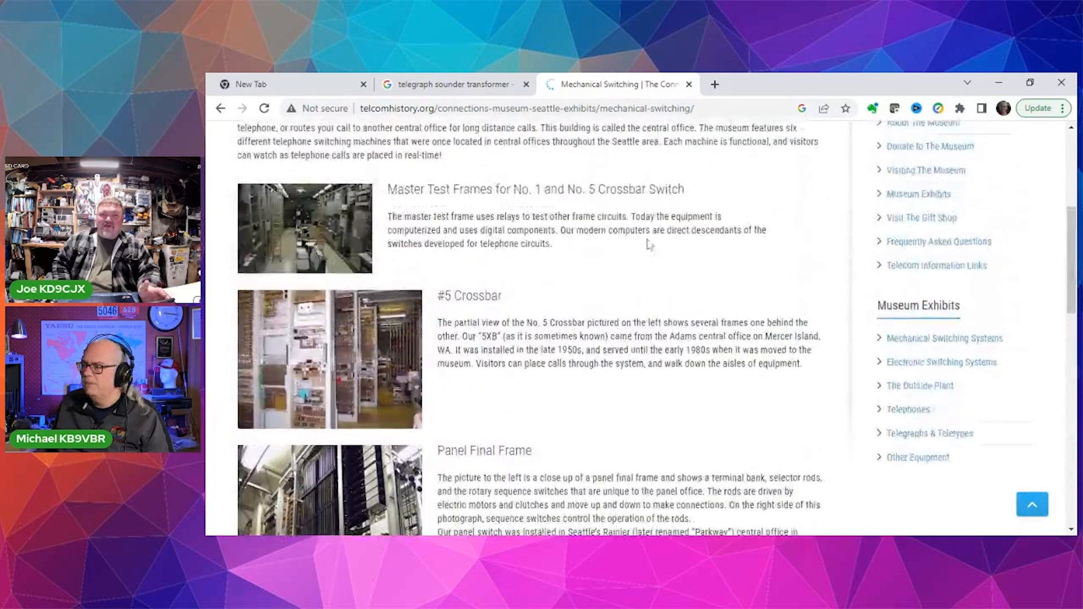
scroll(up, 3)
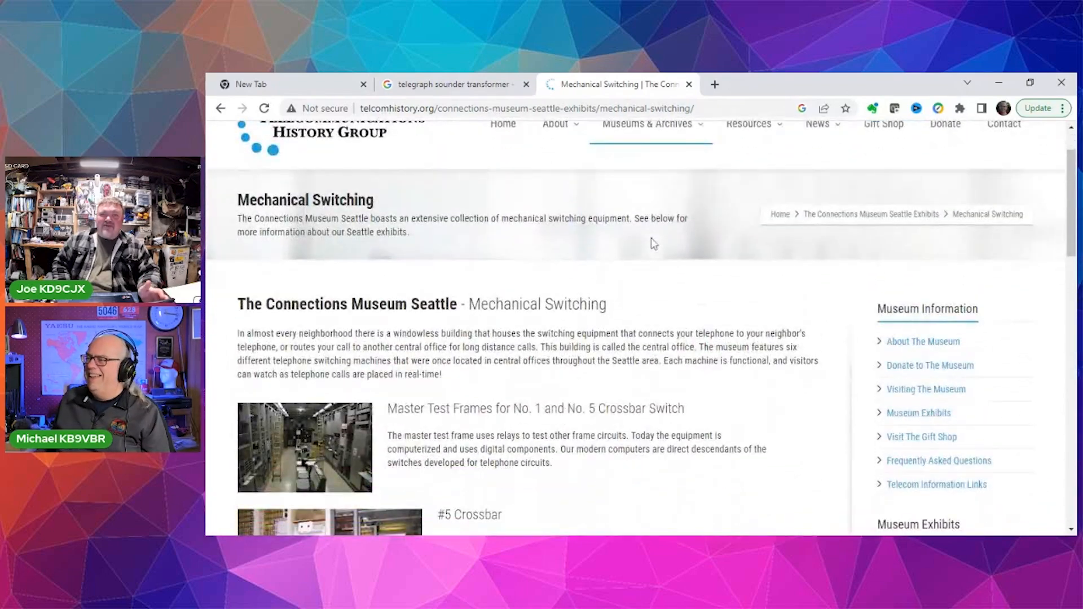
scroll(down, 3)
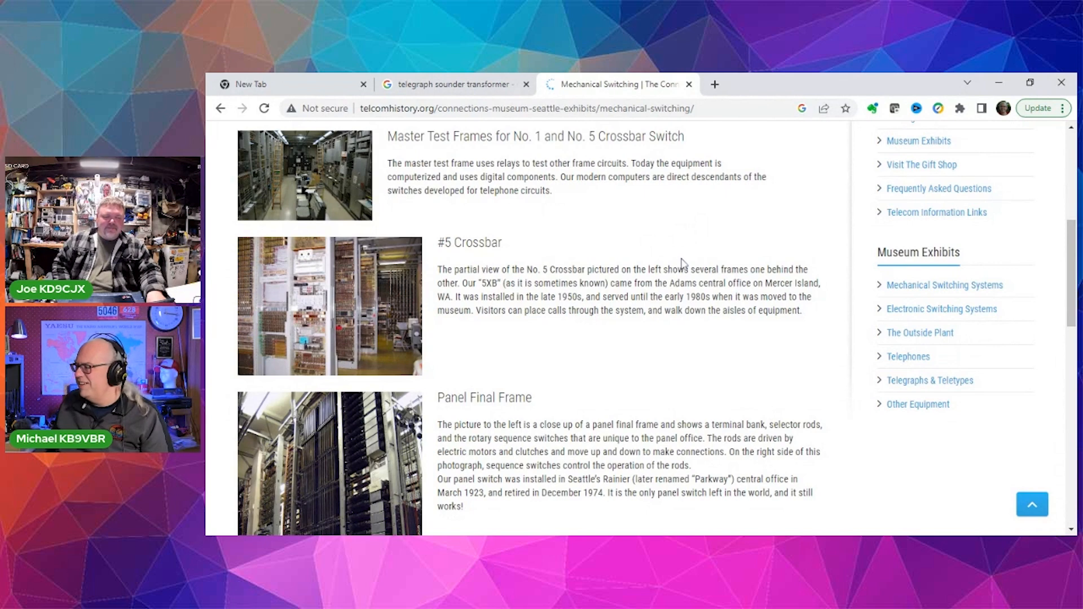
mouse_move(595, 256)
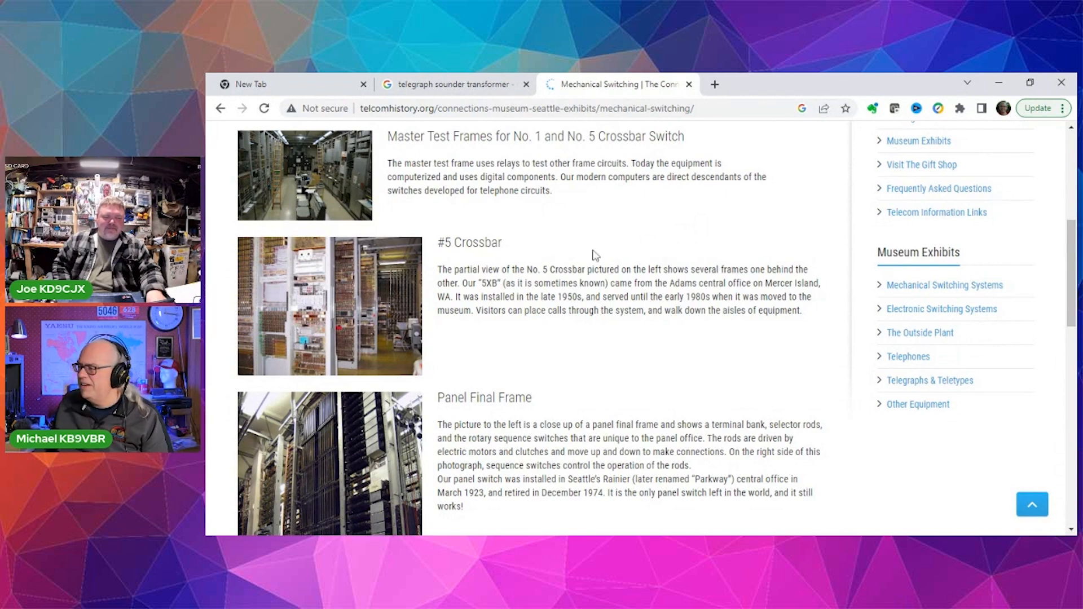